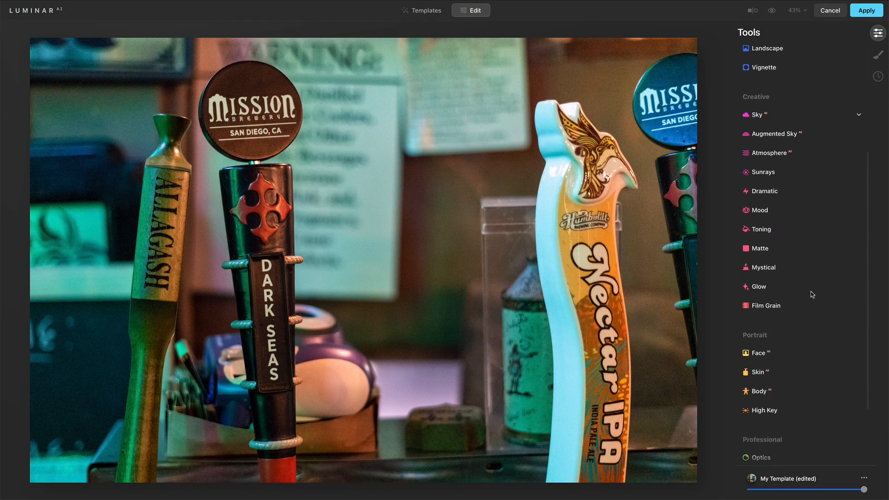
- Apply Creative > Matte, try several strengths, and settle the amount at 73
{"action": "left_click", "coordinate": [758, 248]}
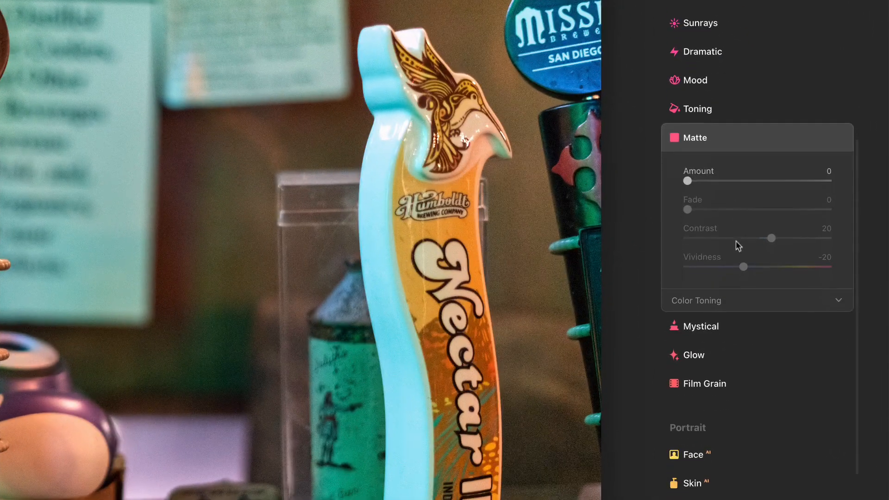
{"action": "left_click", "coordinate": [696, 300]}
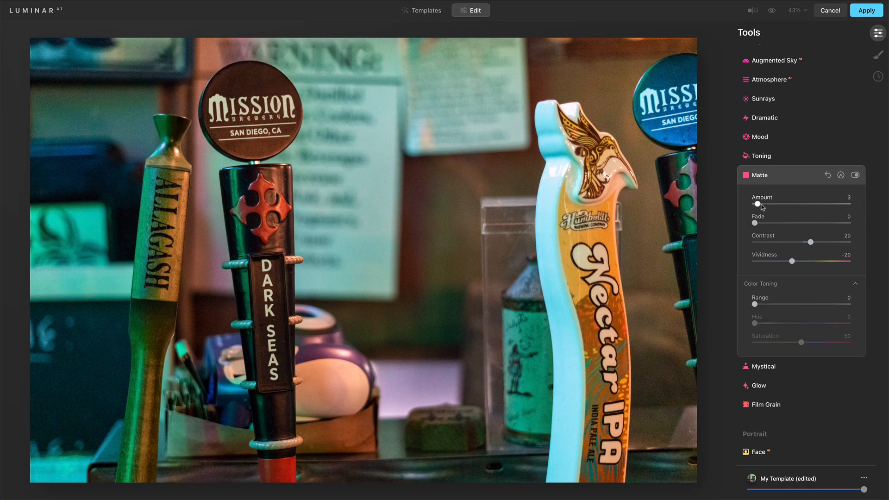
{"action": "left_click_drag", "start_coordinate": [757, 203], "coordinate": [812, 204]}
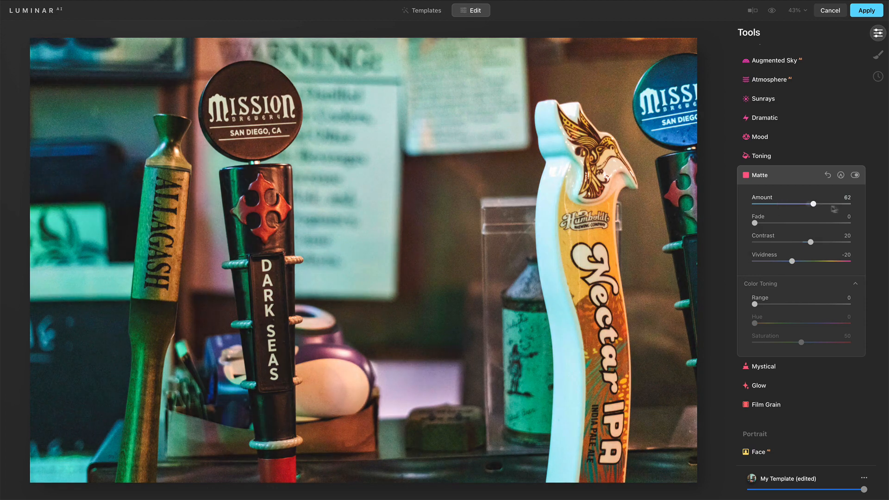
{"action": "left_click_drag", "start_coordinate": [811, 204], "coordinate": [818, 204]}
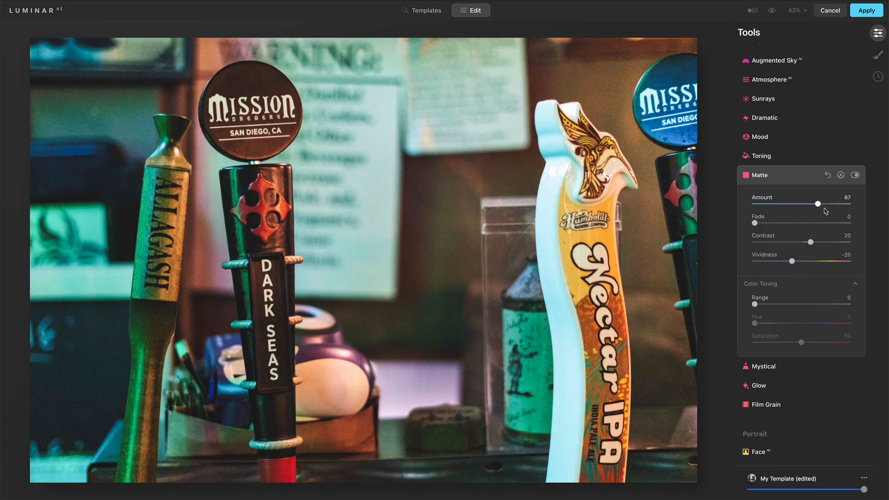
{"action": "left_click_drag", "start_coordinate": [818, 204], "coordinate": [784, 204]}
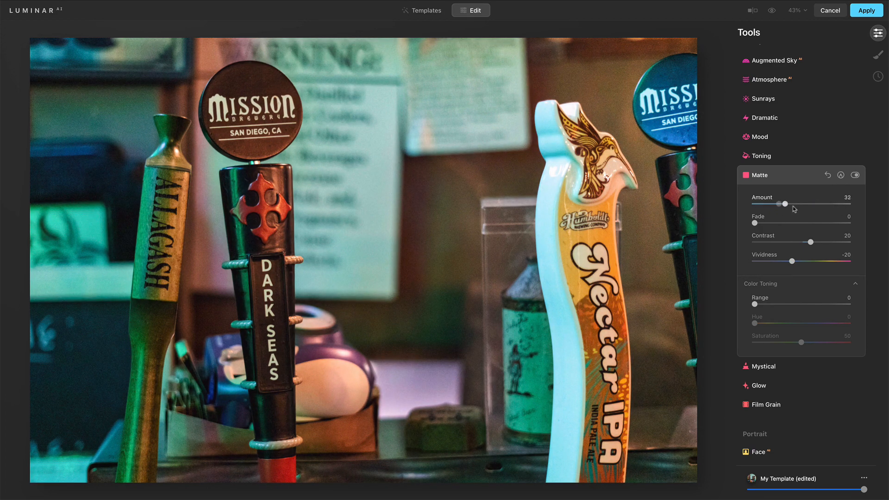
{"action": "left_click_drag", "start_coordinate": [785, 204], "coordinate": [825, 174]}
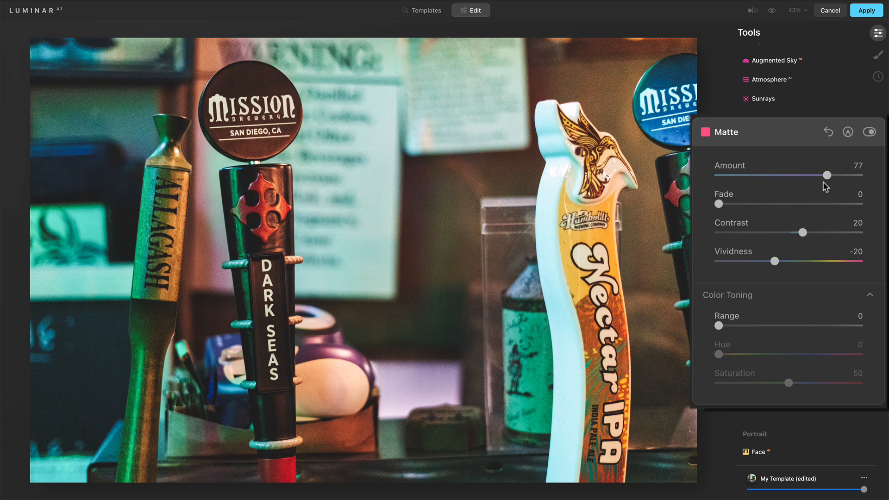
{"action": "left_click_drag", "start_coordinate": [828, 175], "coordinate": [783, 175]}
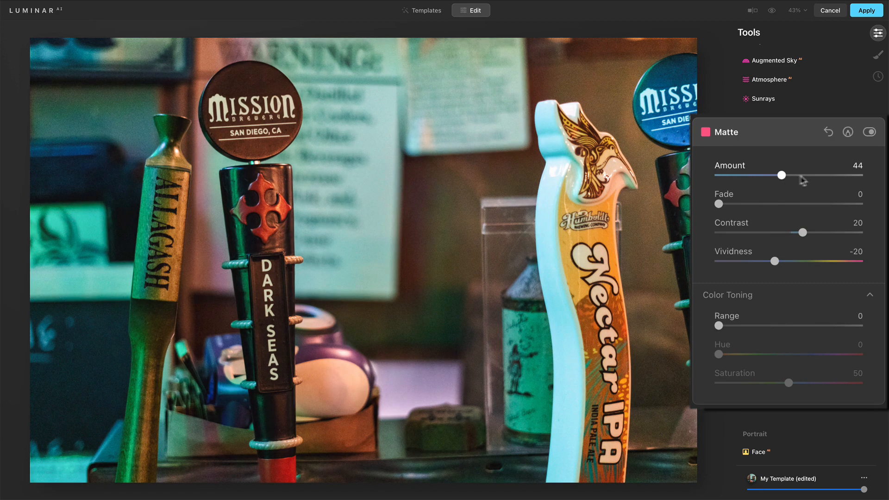
{"action": "left_click_drag", "start_coordinate": [781, 175], "coordinate": [840, 174]}
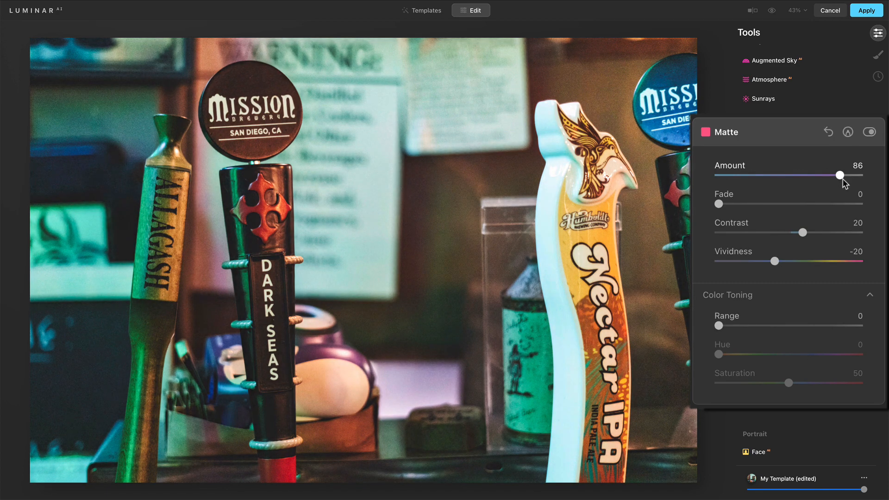
{"action": "left_click_drag", "start_coordinate": [840, 175], "coordinate": [822, 175]}
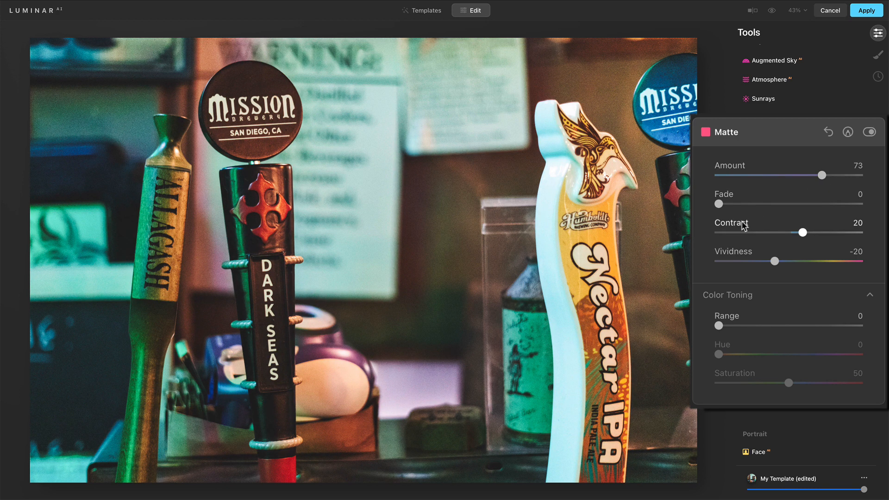
{"action": "mouse_move", "coordinate": [802, 239]}
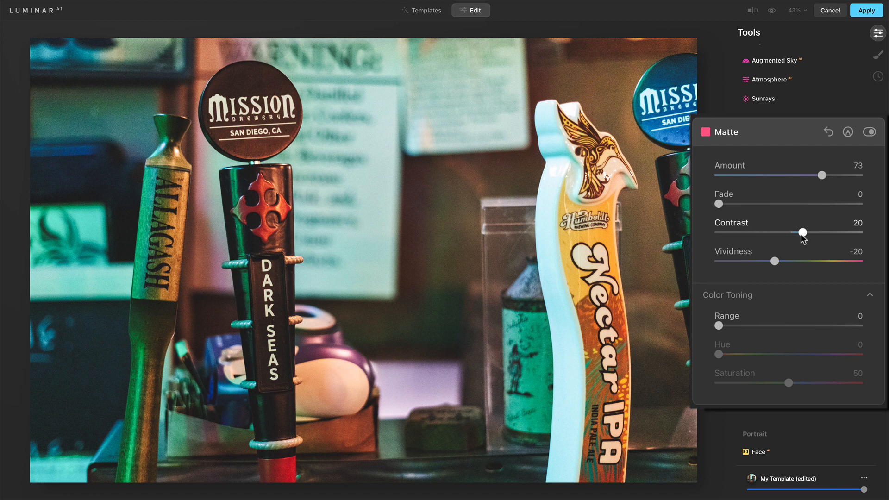
- Zero the matte contrast and vividness, then fine-tune the amount to 86
{"action": "left_click_drag", "start_coordinate": [801, 233], "coordinate": [792, 232]}
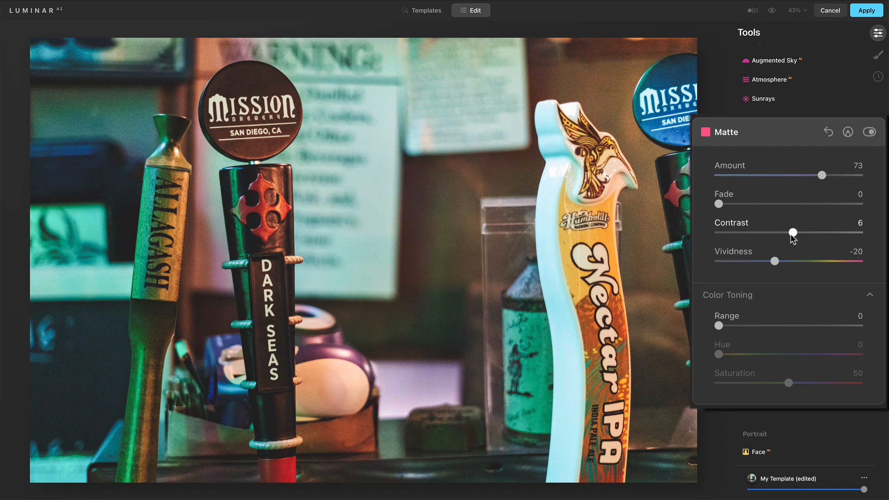
{"action": "left_click_drag", "start_coordinate": [792, 233], "coordinate": [788, 233]}
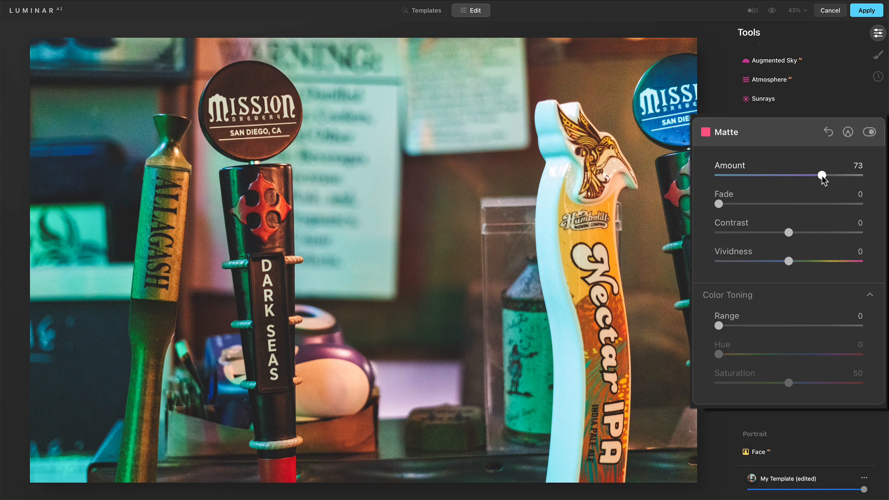
{"action": "left_click_drag", "start_coordinate": [820, 175], "coordinate": [839, 175]}
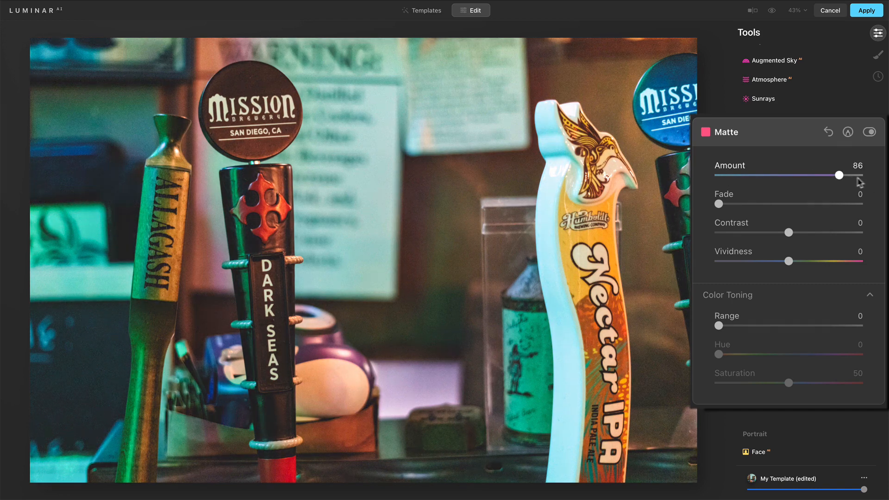
{"action": "left_click_drag", "start_coordinate": [839, 175], "coordinate": [820, 175]}
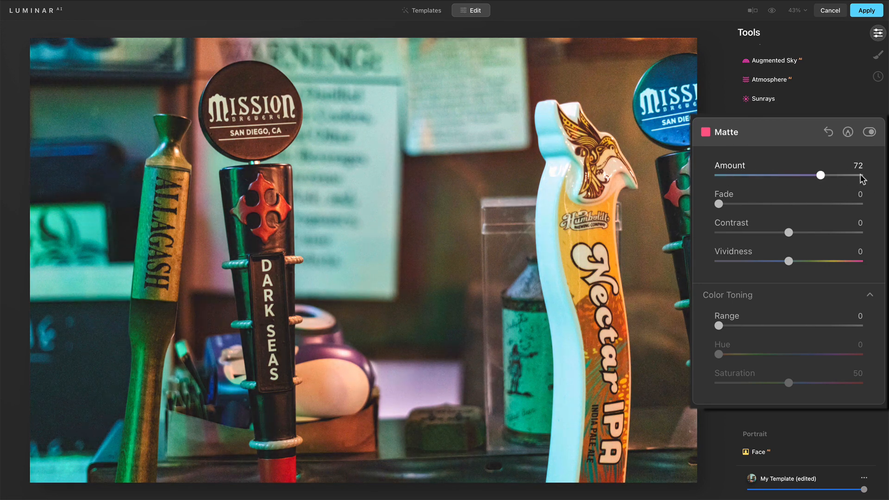
{"action": "left_click_drag", "start_coordinate": [819, 175], "coordinate": [839, 175]}
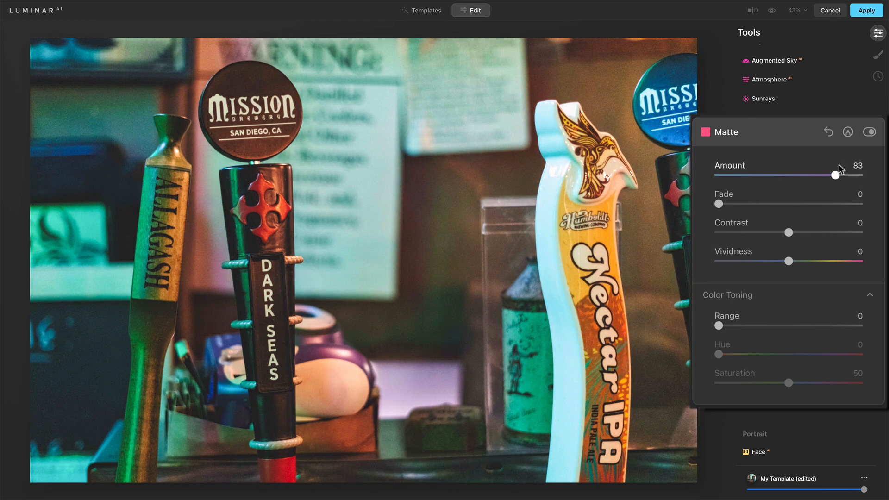
{"action": "left_click_drag", "start_coordinate": [844, 176], "coordinate": [830, 176]}
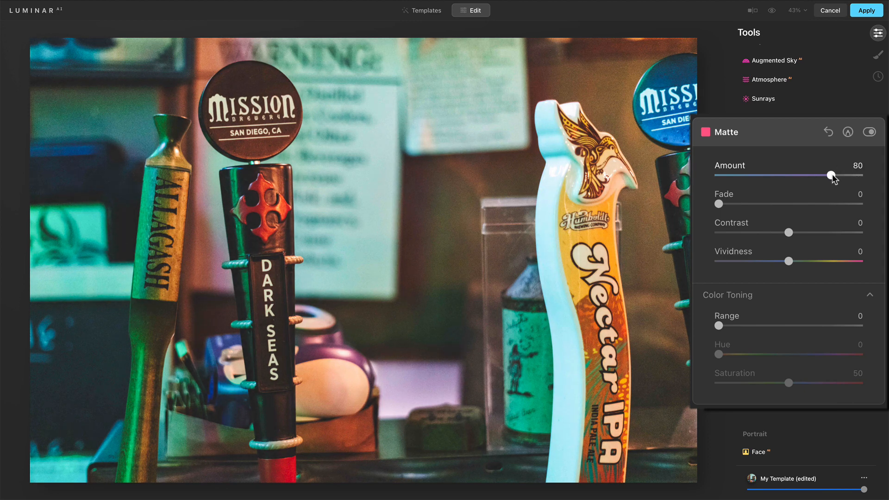
{"action": "left_click_drag", "start_coordinate": [829, 176], "coordinate": [831, 175]}
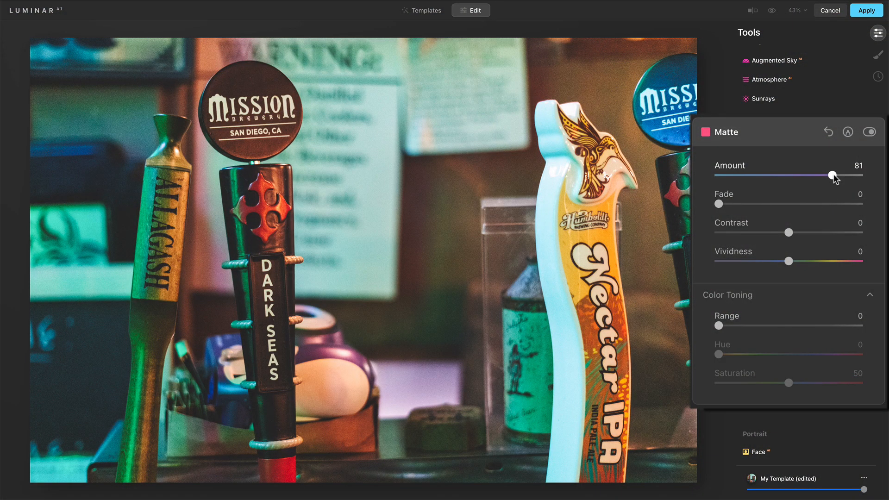
{"action": "left_click_drag", "start_coordinate": [831, 176], "coordinate": [829, 176]}
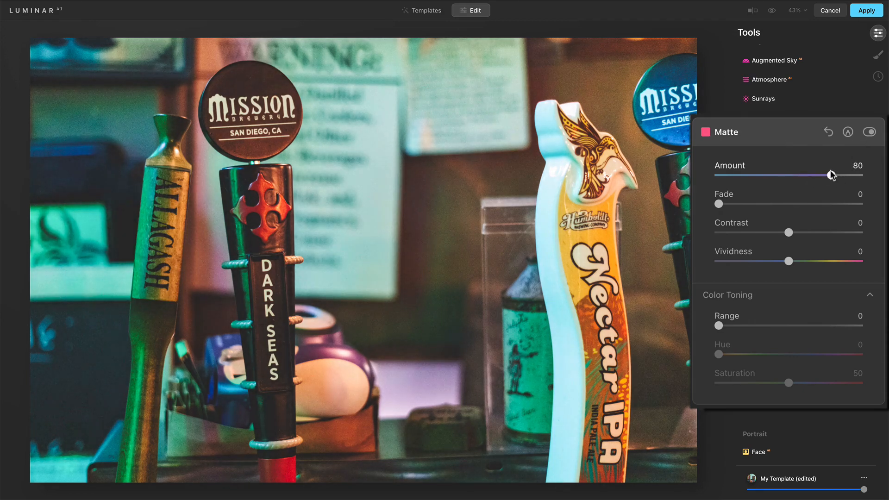
{"action": "left_click_drag", "start_coordinate": [825, 175], "coordinate": [840, 175]}
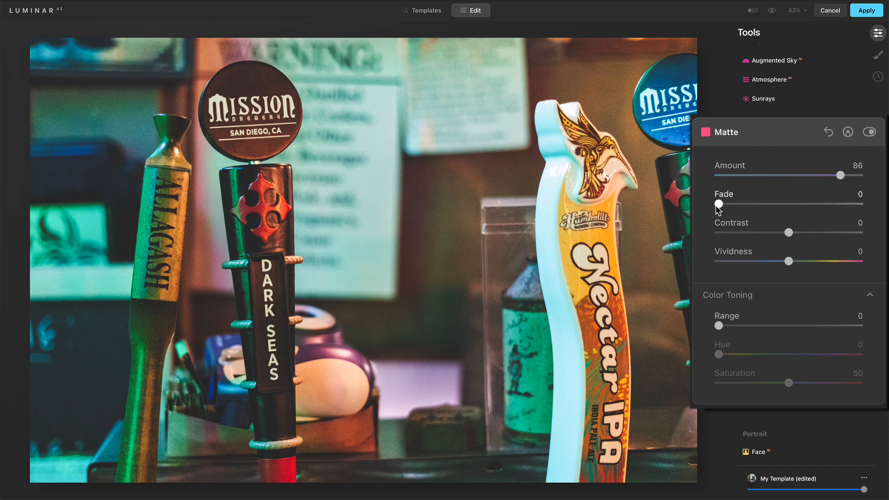
- Set the matte fade to 31 and lower the amount to 59
{"action": "left_click_drag", "start_coordinate": [718, 204], "coordinate": [754, 203]}
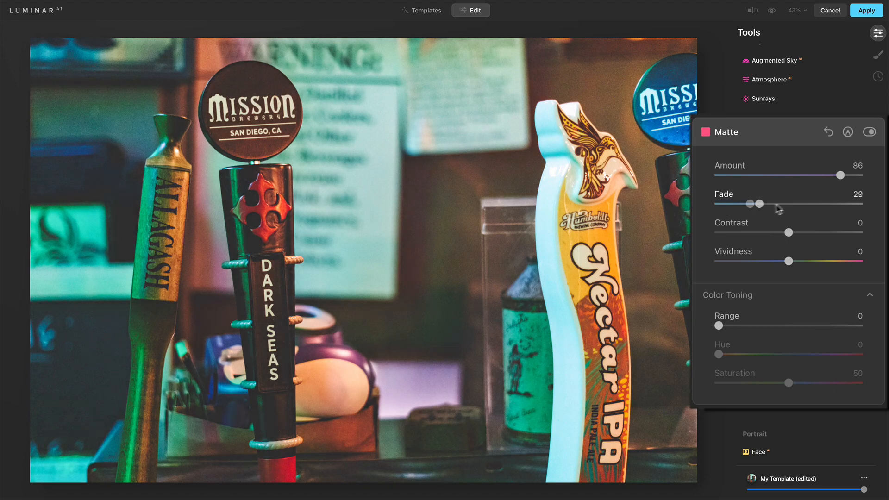
{"action": "left_click_drag", "start_coordinate": [761, 204], "coordinate": [859, 204]}
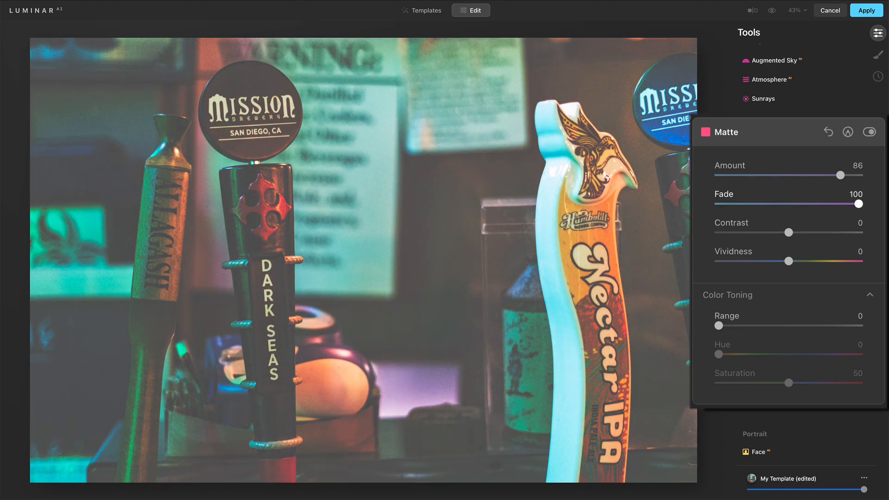
{"action": "left_click_drag", "start_coordinate": [860, 203], "coordinate": [794, 203]}
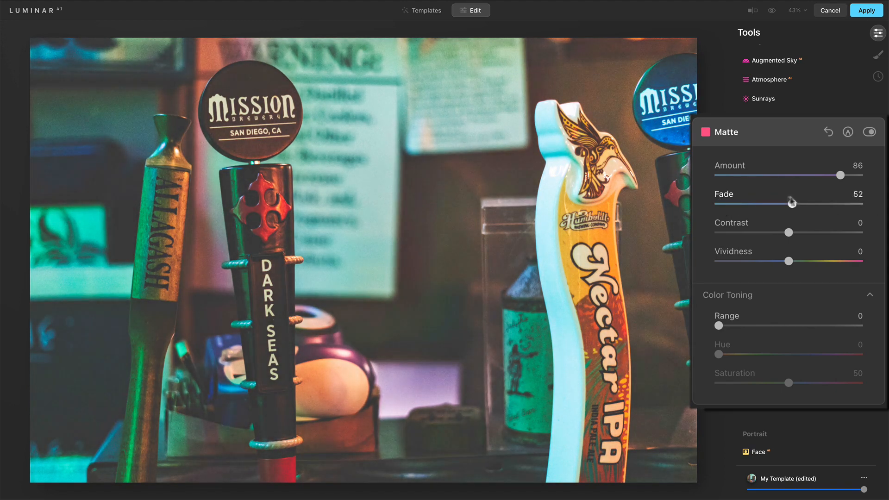
{"action": "left_click_drag", "start_coordinate": [792, 202], "coordinate": [770, 204]}
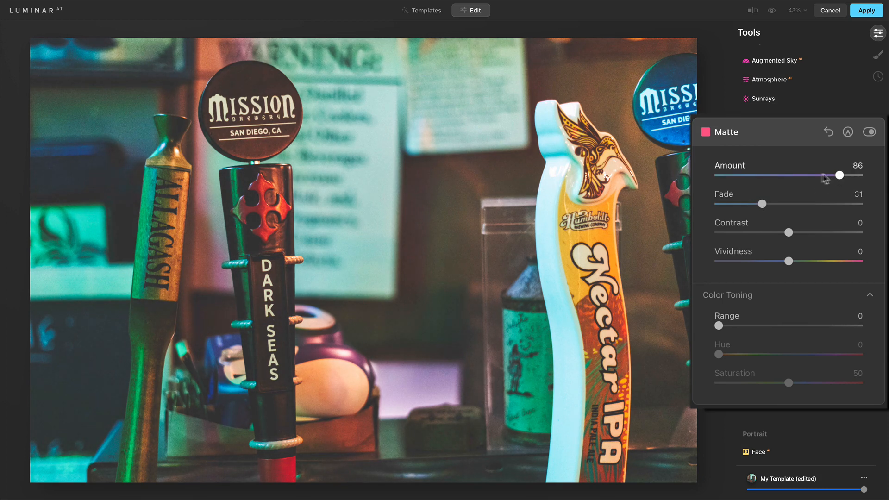
{"action": "left_click_drag", "start_coordinate": [838, 176], "coordinate": [814, 176]}
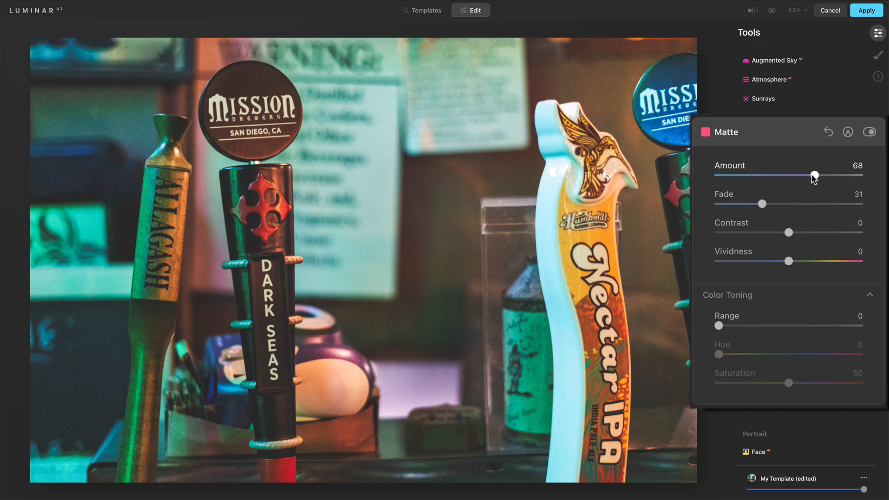
{"action": "left_click_drag", "start_coordinate": [815, 175], "coordinate": [810, 175]}
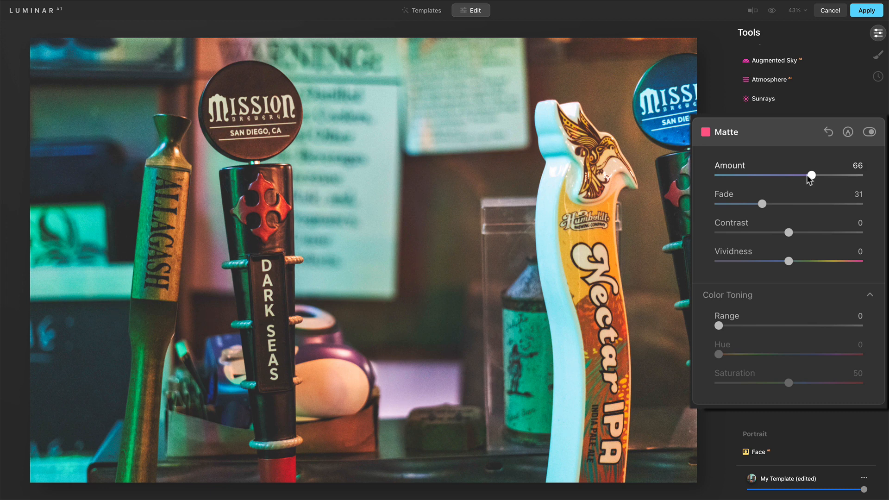
{"action": "left_click_drag", "start_coordinate": [811, 175], "coordinate": [801, 174]}
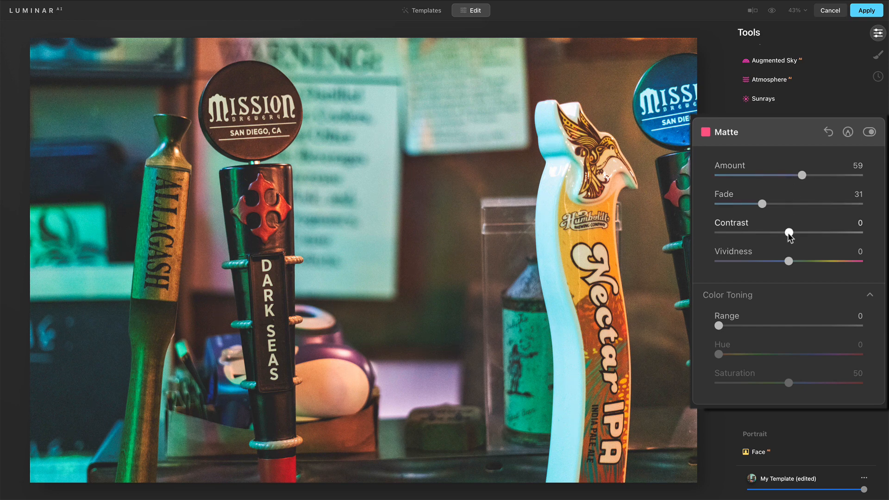
- Test positive and negative matte contrast values, settling at 30
{"action": "left_click_drag", "start_coordinate": [787, 232], "coordinate": [799, 232]}
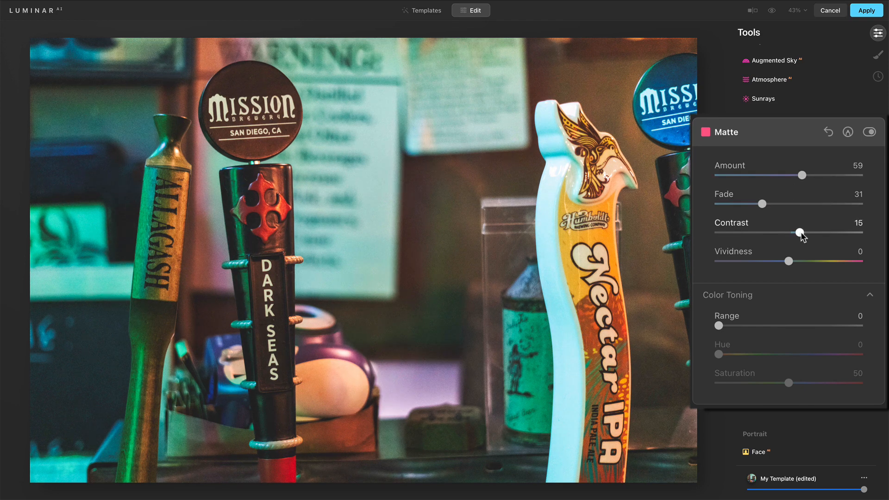
{"action": "left_click_drag", "start_coordinate": [798, 233], "coordinate": [801, 233]}
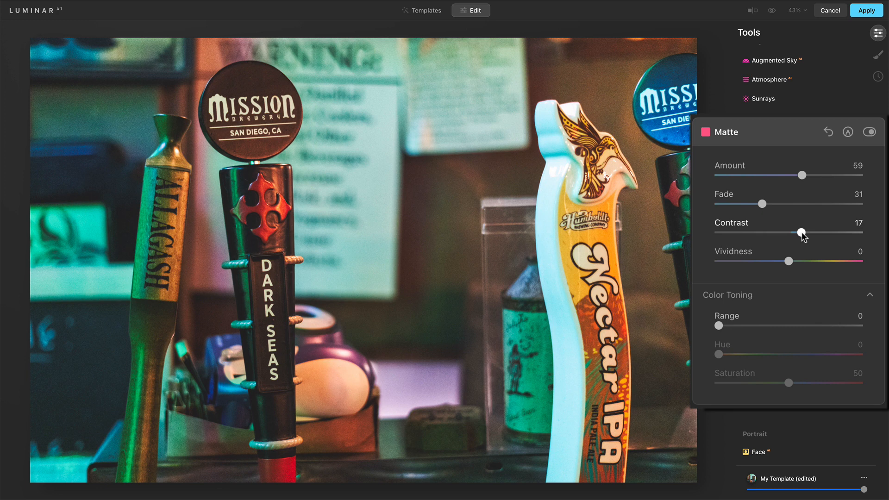
{"action": "left_click_drag", "start_coordinate": [801, 233], "coordinate": [794, 232]}
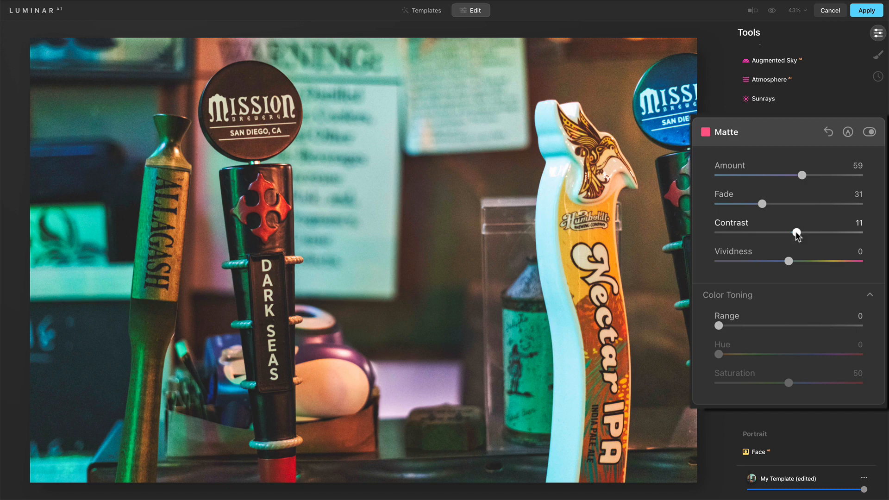
{"action": "left_click_drag", "start_coordinate": [797, 233], "coordinate": [784, 233]}
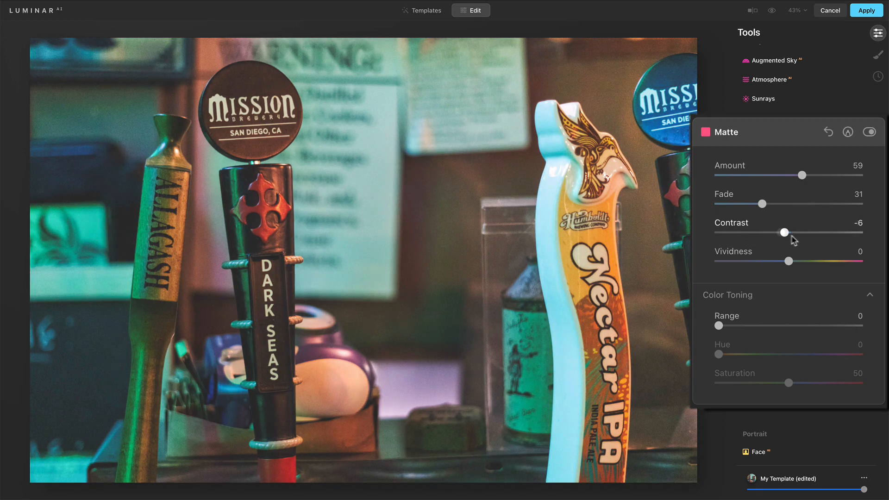
{"action": "left_click_drag", "start_coordinate": [783, 233], "coordinate": [798, 233]}
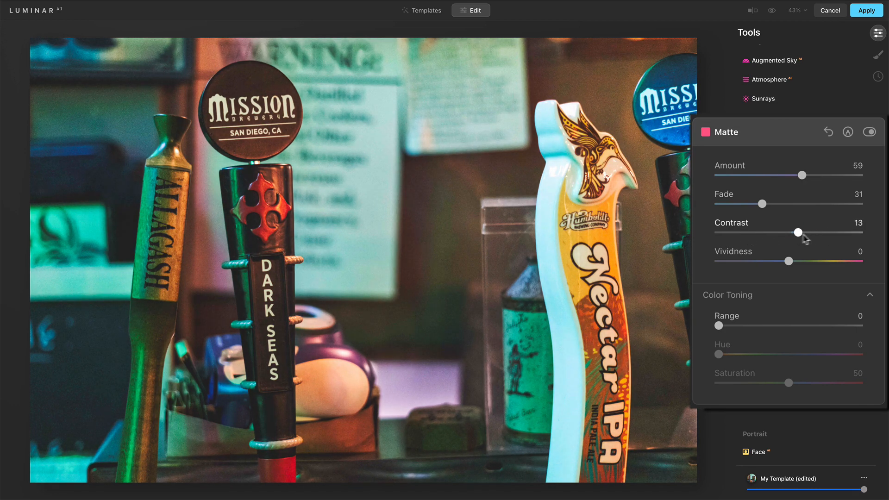
{"action": "left_click_drag", "start_coordinate": [798, 233], "coordinate": [810, 233]}
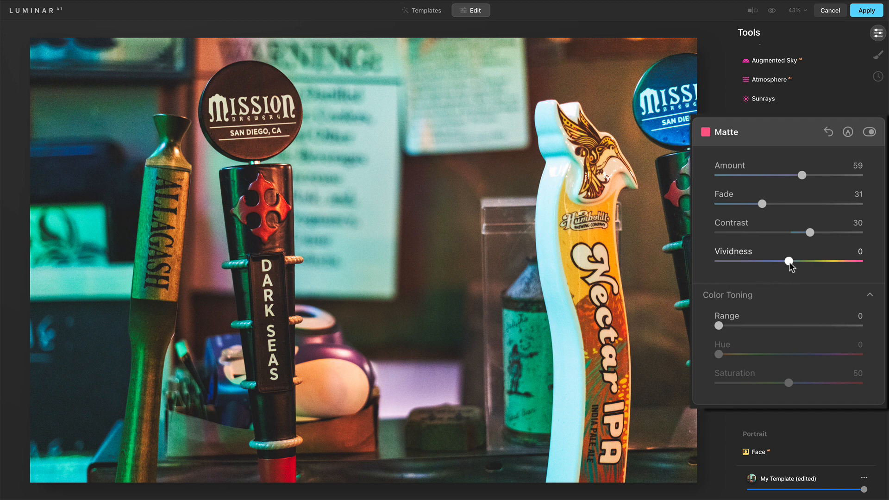
- Set matte vividness to -48, contrast to 26, and trim the amount to 58
{"action": "left_click_drag", "start_coordinate": [789, 261], "coordinate": [825, 261]}
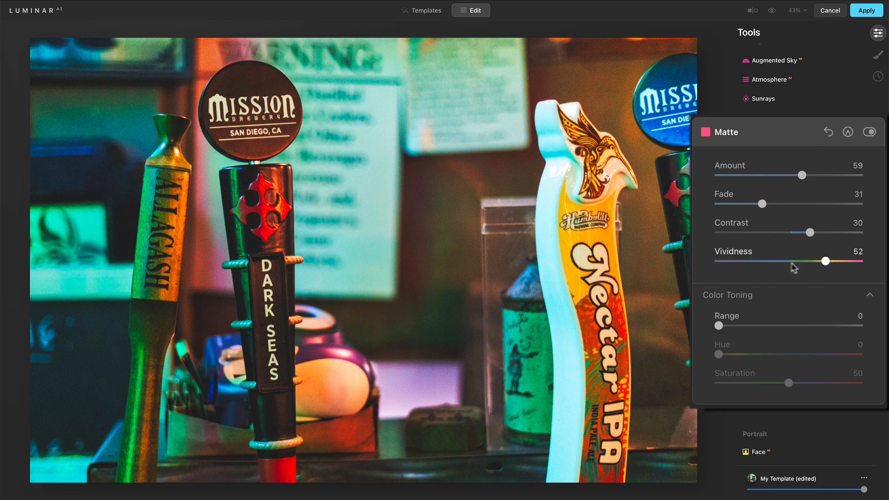
{"action": "left_click_drag", "start_coordinate": [824, 261], "coordinate": [776, 261]}
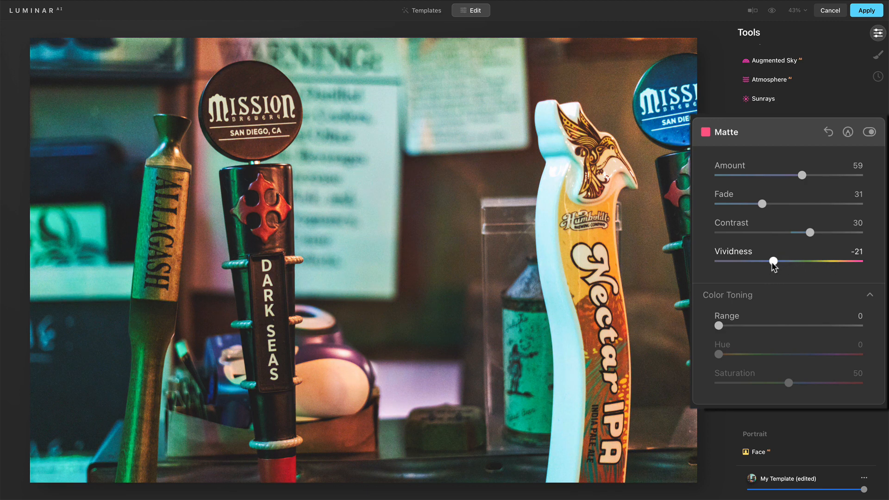
{"action": "left_click_drag", "start_coordinate": [776, 260], "coordinate": [775, 260]}
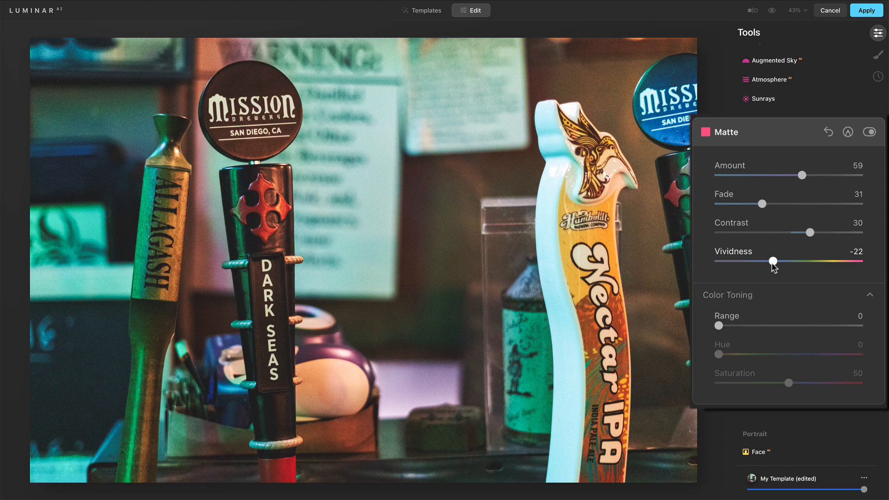
{"action": "left_click_drag", "start_coordinate": [772, 261], "coordinate": [748, 260]}
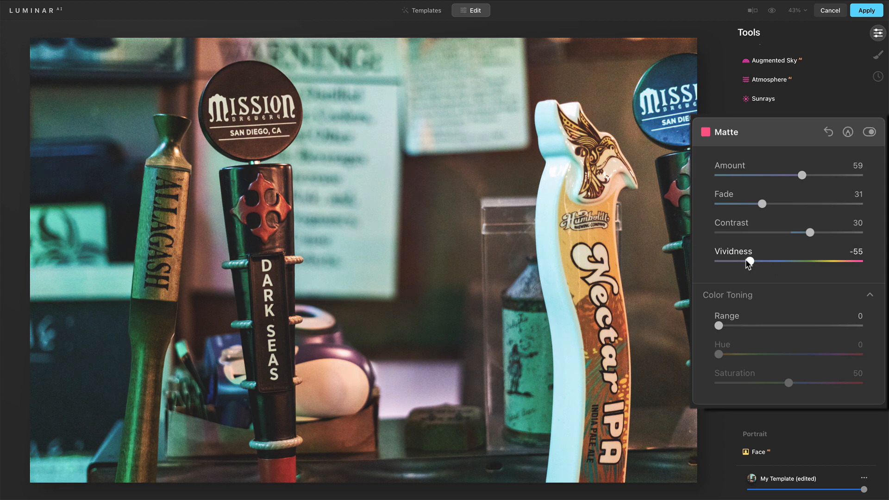
{"action": "left_click_drag", "start_coordinate": [748, 261], "coordinate": [758, 261]}
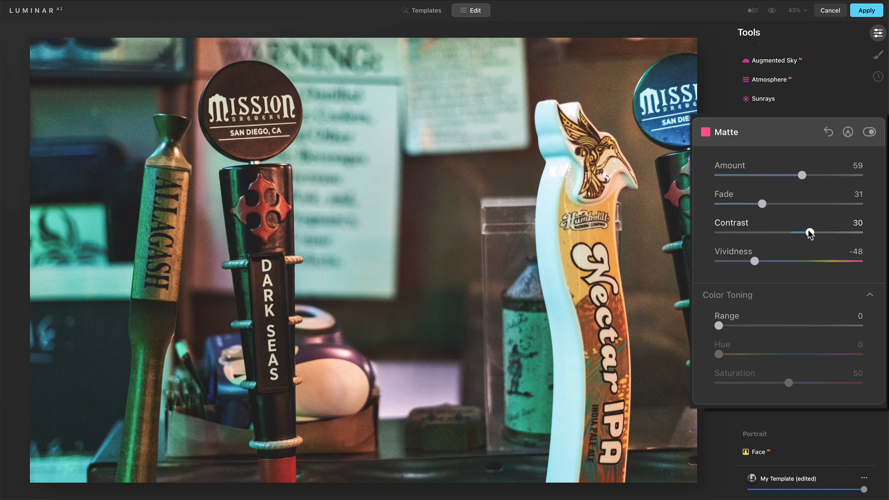
{"action": "left_click_drag", "start_coordinate": [812, 233], "coordinate": [806, 233]}
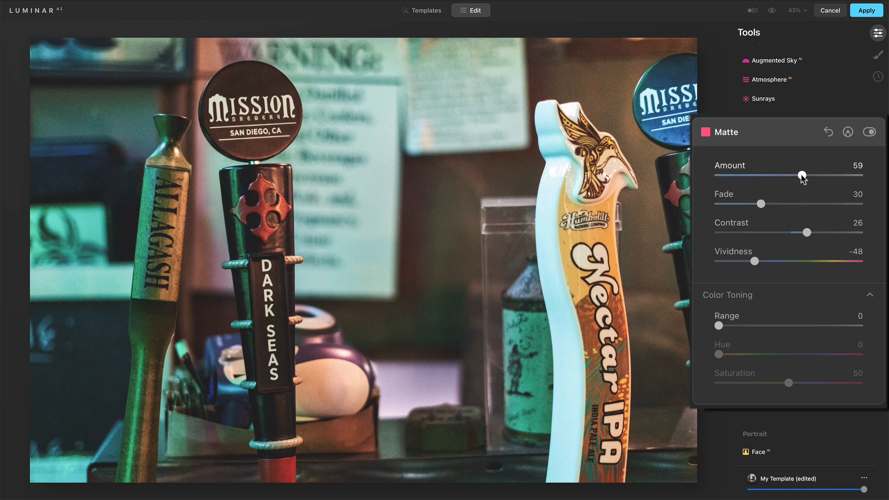
{"action": "left_click_drag", "start_coordinate": [800, 175], "coordinate": [797, 175]}
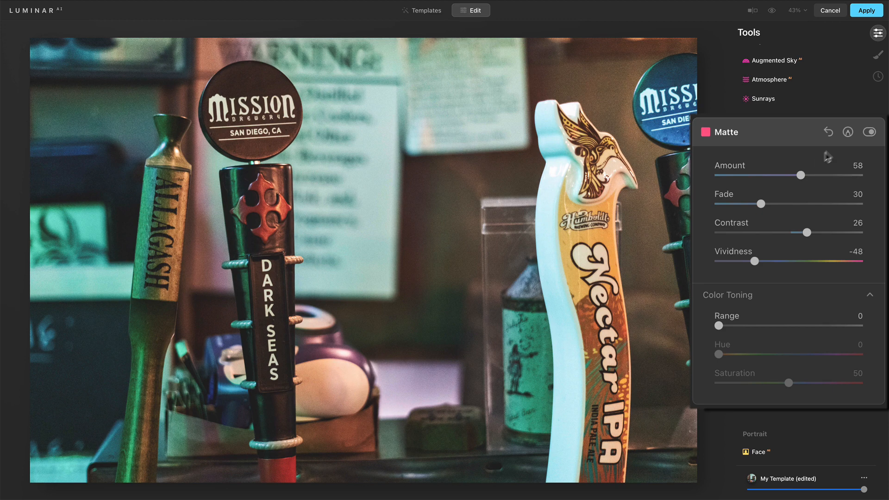
- Toggle the Matte effect off and on to compare, leaving amount at 57
{"action": "left_click", "coordinate": [870, 131]}
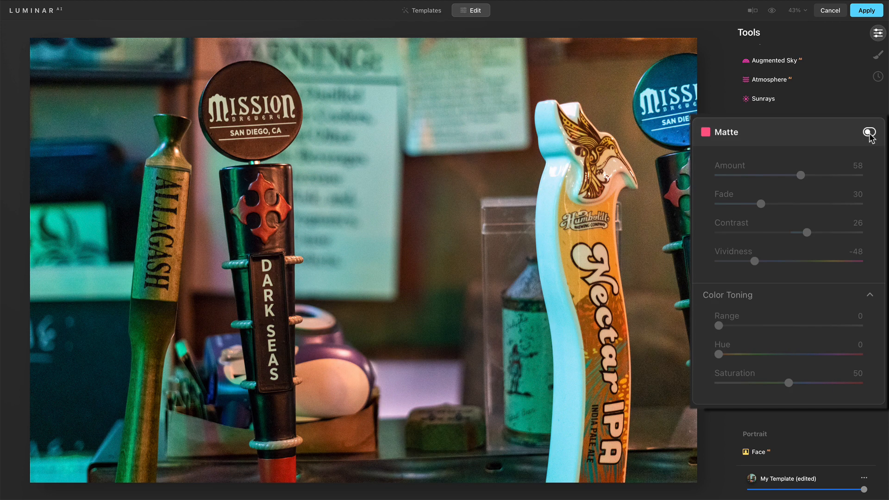
{"action": "left_click", "coordinate": [868, 132]}
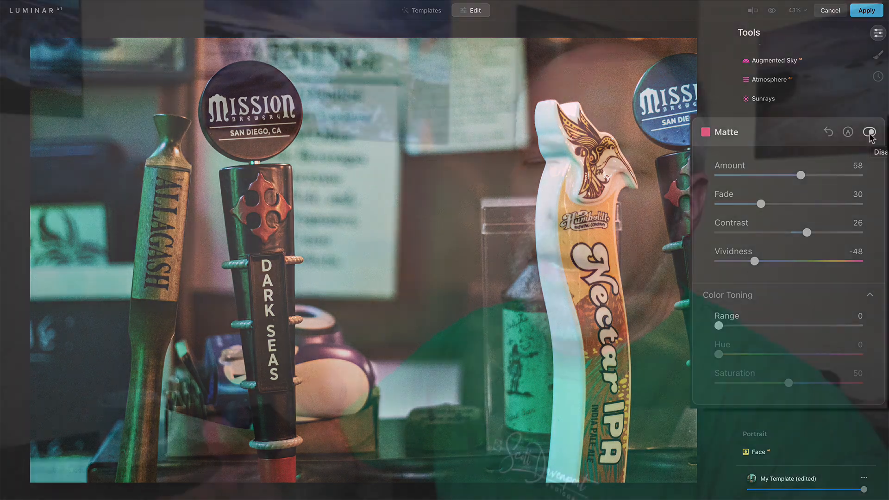
{"action": "left_click", "coordinate": [867, 132]}
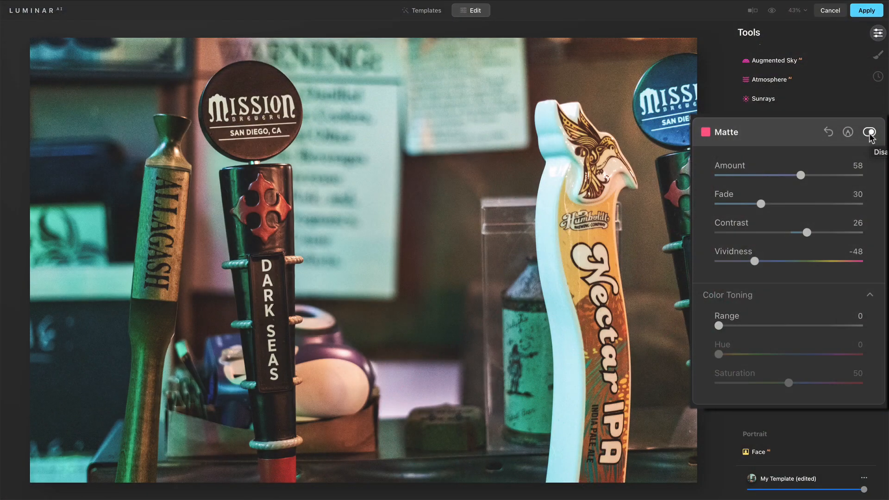
{"action": "left_click", "coordinate": [869, 132]}
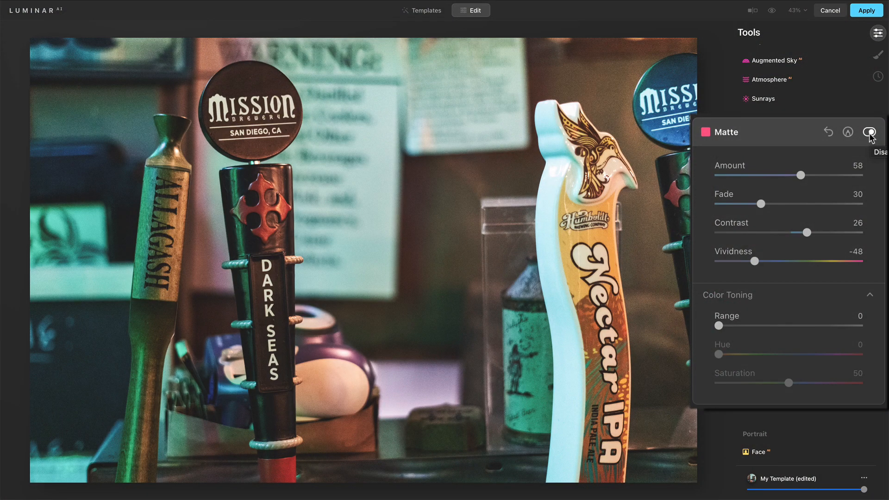
{"action": "mouse_move", "coordinate": [802, 177]}
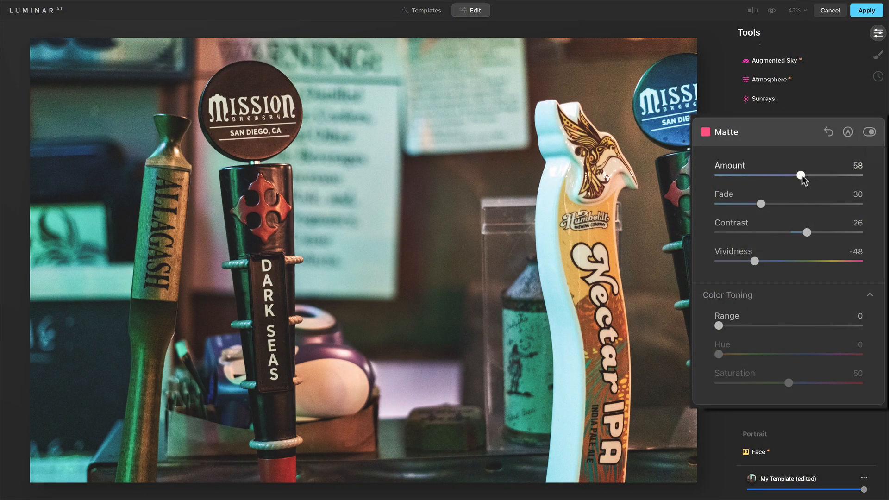
{"action": "left_click_drag", "start_coordinate": [799, 175], "coordinate": [797, 175]}
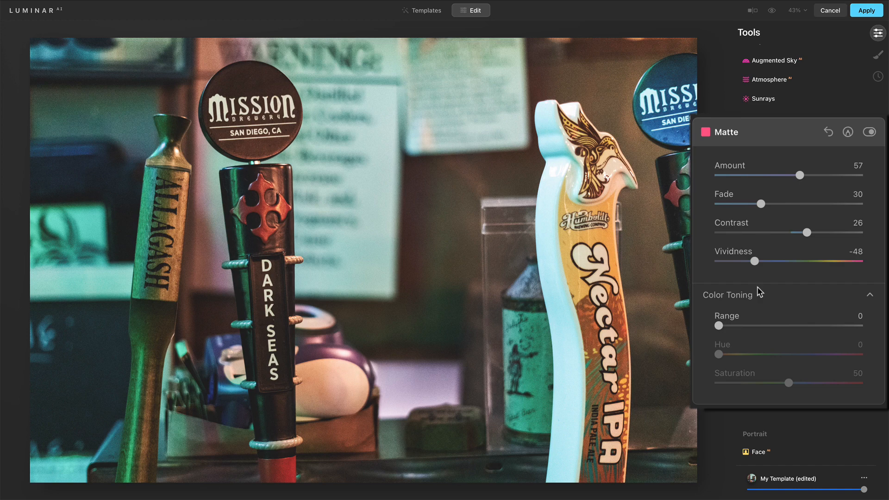
{"action": "mouse_move", "coordinate": [757, 292]}
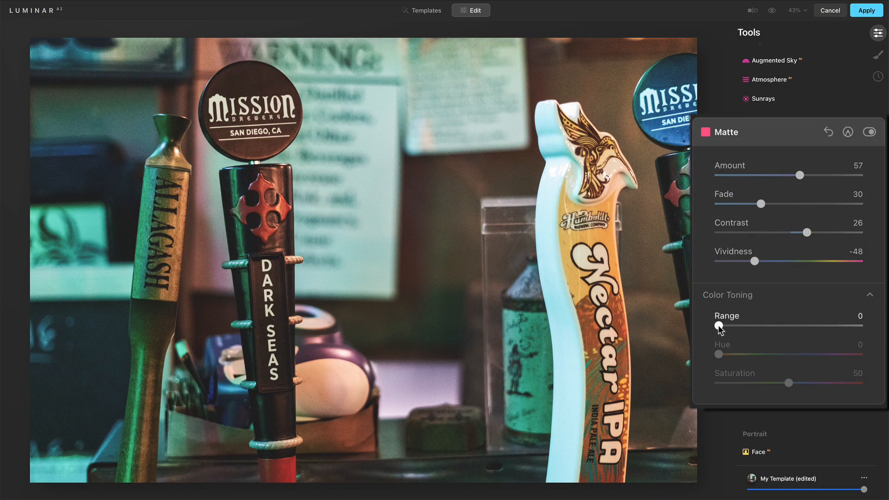
- Preview the toning range at full and shift the toning hue to blue 218
{"action": "left_click_drag", "start_coordinate": [717, 325], "coordinate": [741, 326]}
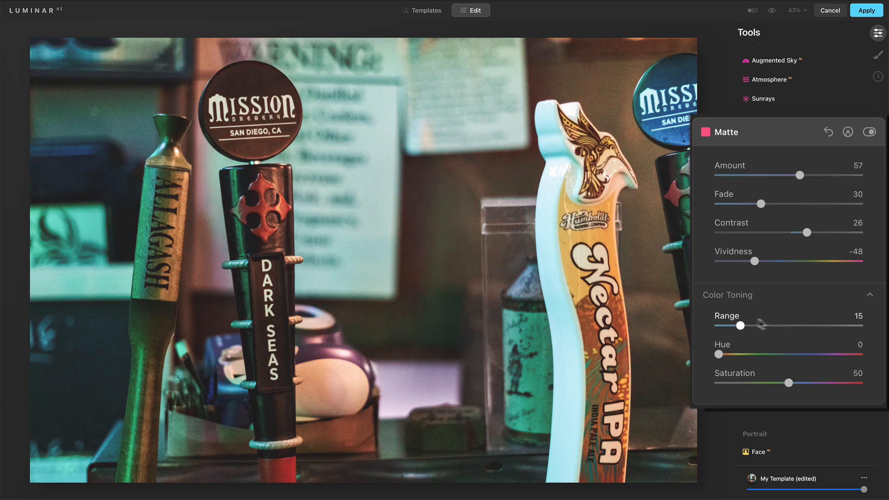
{"action": "left_click_drag", "start_coordinate": [739, 325], "coordinate": [857, 326]}
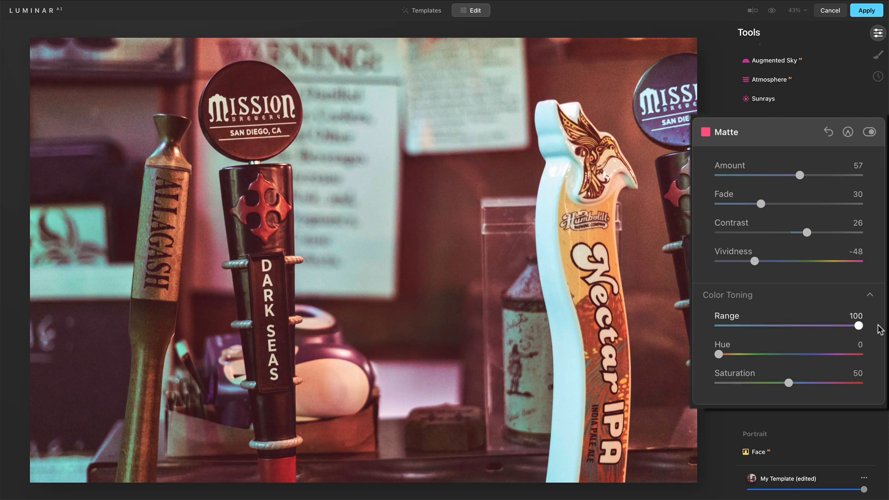
{"action": "left_click_drag", "start_coordinate": [859, 326], "coordinate": [765, 326]}
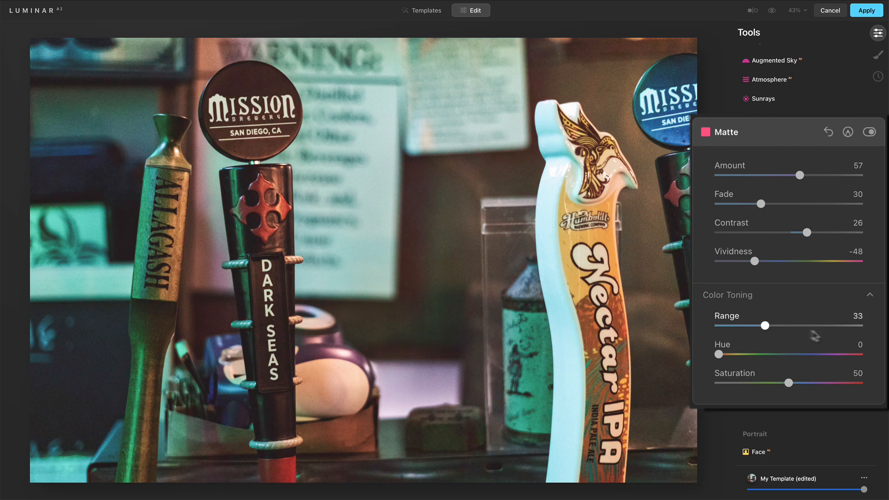
{"action": "left_click_drag", "start_coordinate": [782, 325], "coordinate": [855, 325]}
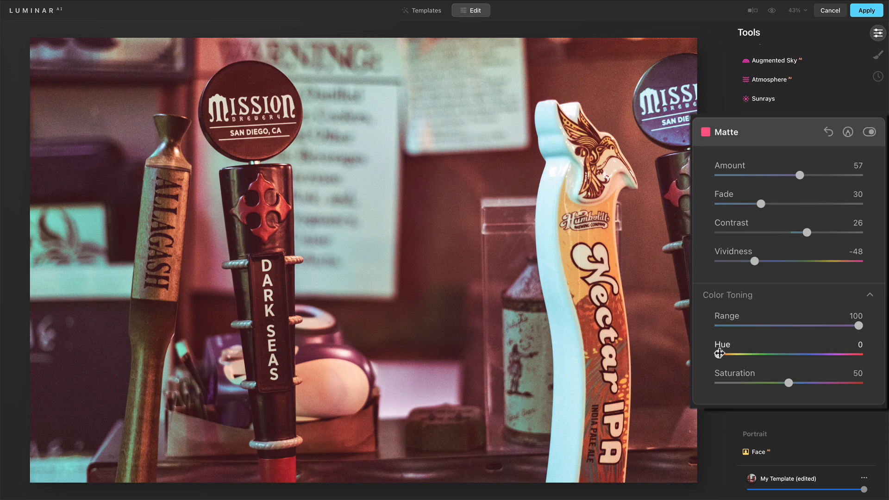
{"action": "left_click_drag", "start_coordinate": [718, 354], "coordinate": [797, 354]}
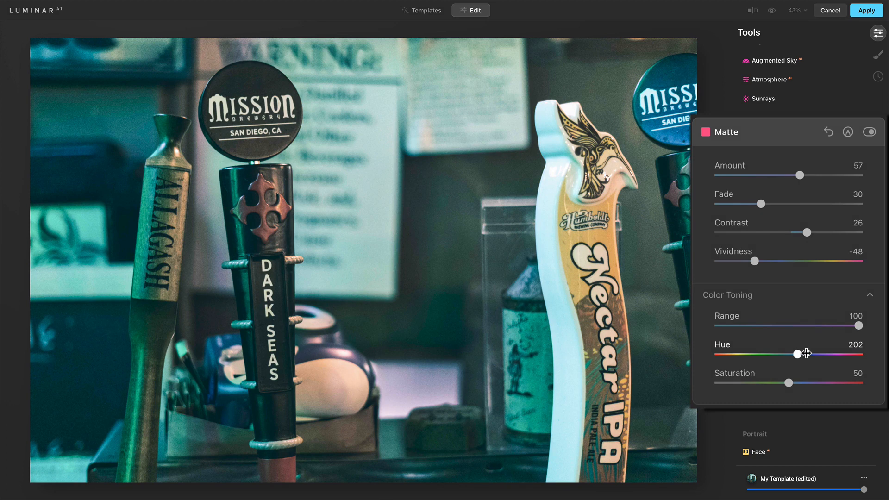
{"action": "left_click_drag", "start_coordinate": [798, 354], "coordinate": [801, 353]}
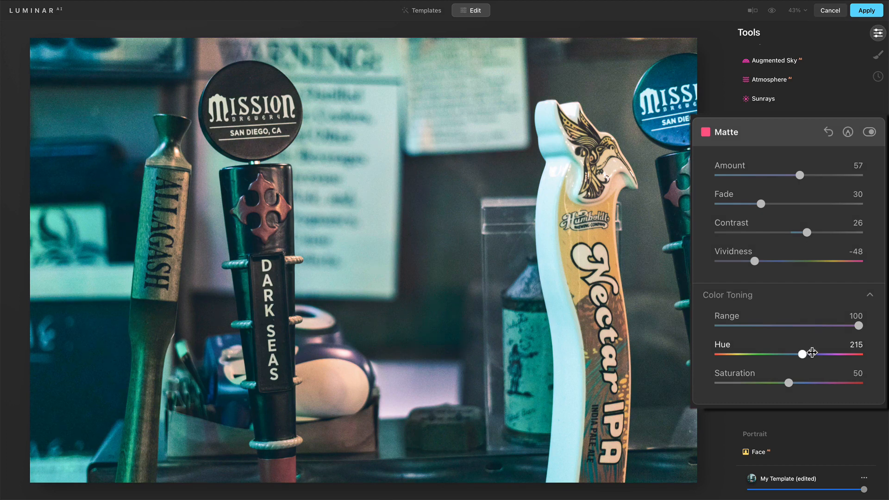
{"action": "left_click_drag", "start_coordinate": [800, 354], "coordinate": [802, 353]}
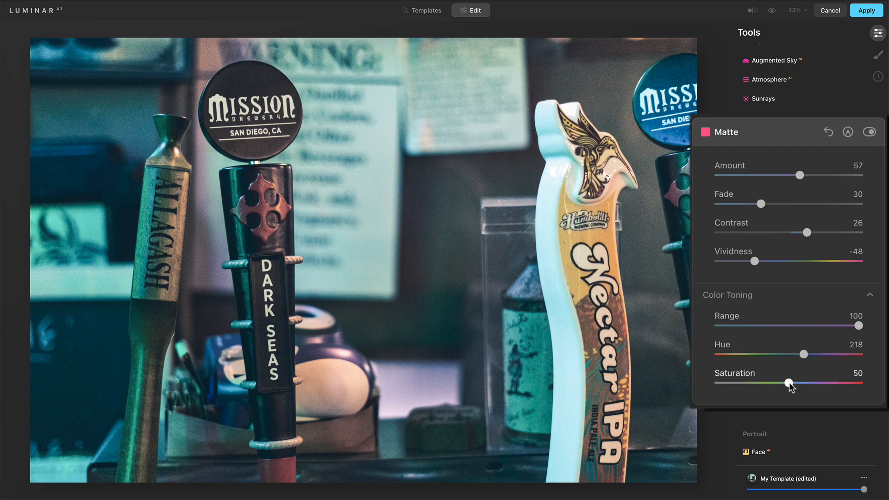
- Set toning saturation to 62 and ease the range down to about 75
{"action": "left_click_drag", "start_coordinate": [791, 383], "coordinate": [717, 383]}
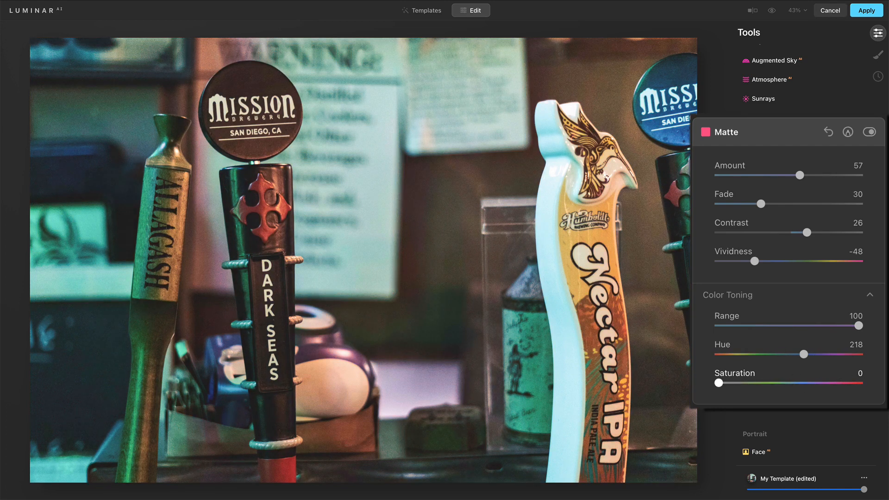
{"action": "left_click_drag", "start_coordinate": [718, 383], "coordinate": [781, 382]}
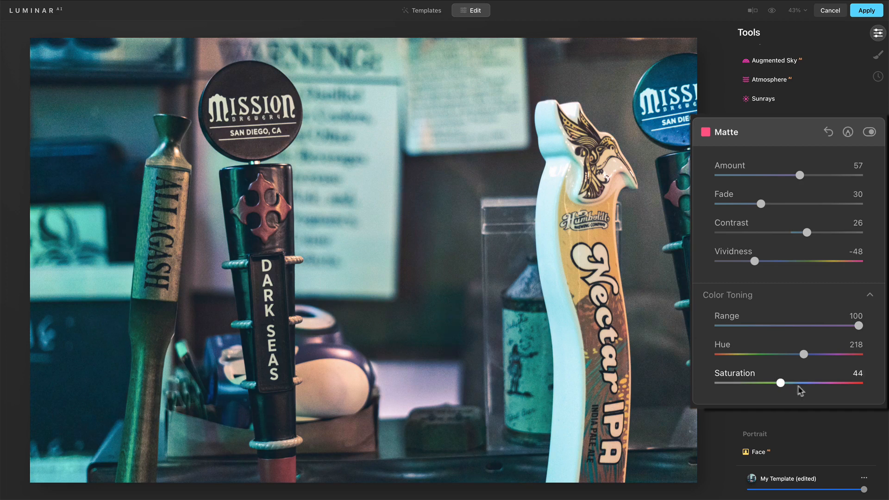
{"action": "left_click_drag", "start_coordinate": [780, 383], "coordinate": [806, 383]}
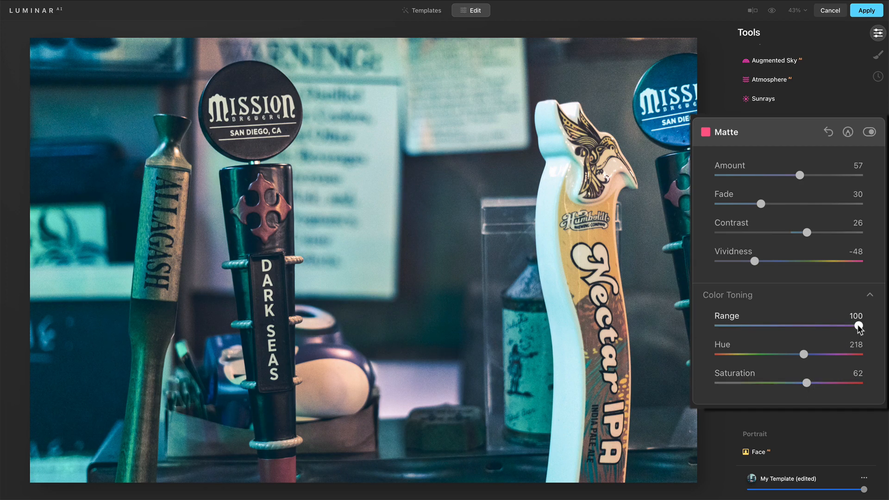
{"action": "left_click_drag", "start_coordinate": [856, 325], "coordinate": [824, 325]}
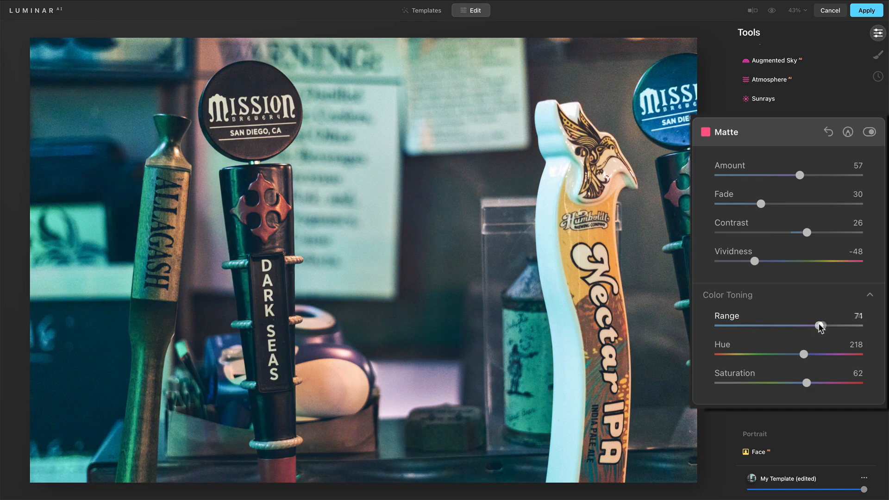
{"action": "left_click_drag", "start_coordinate": [820, 327], "coordinate": [823, 328]}
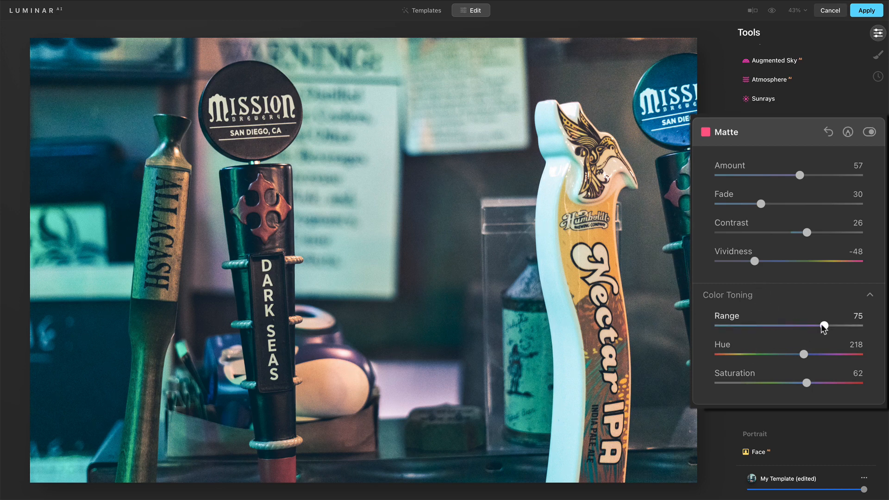
{"action": "mouse_move", "coordinate": [735, 305]}
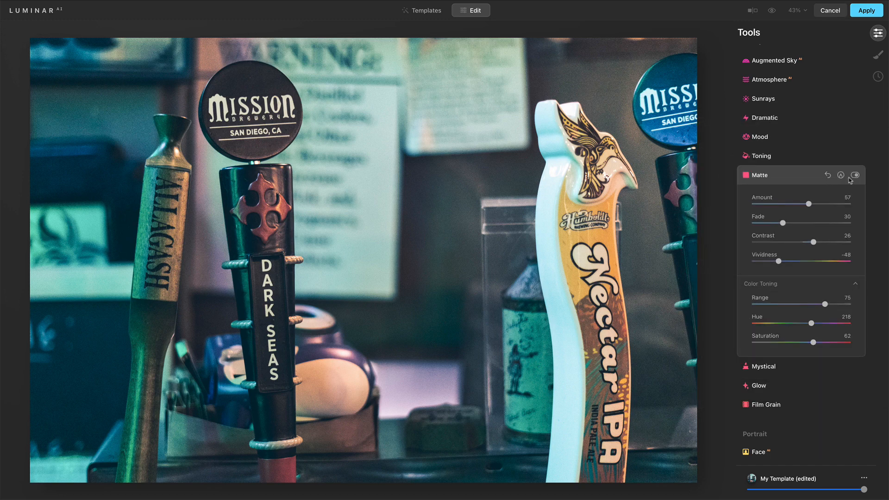
- Compare Matte on versus off, then bring the toning range from 0 to 68
{"action": "left_click", "coordinate": [855, 174]}
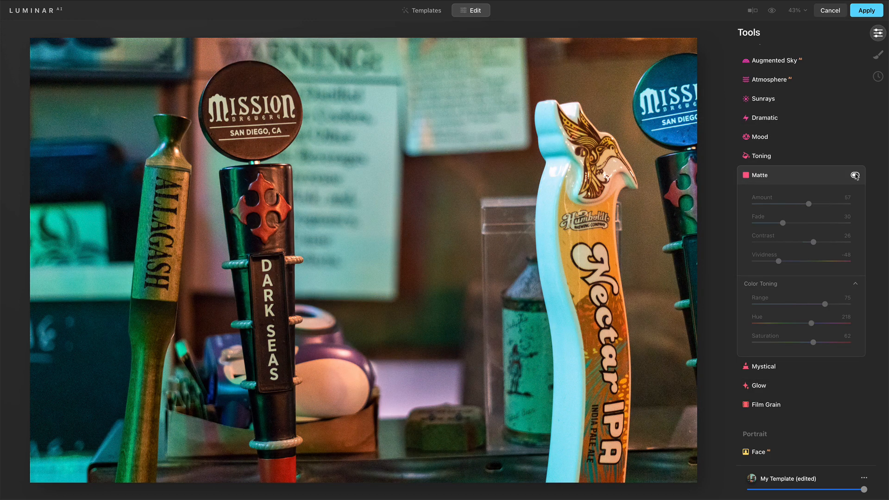
{"action": "left_click", "coordinate": [854, 174]}
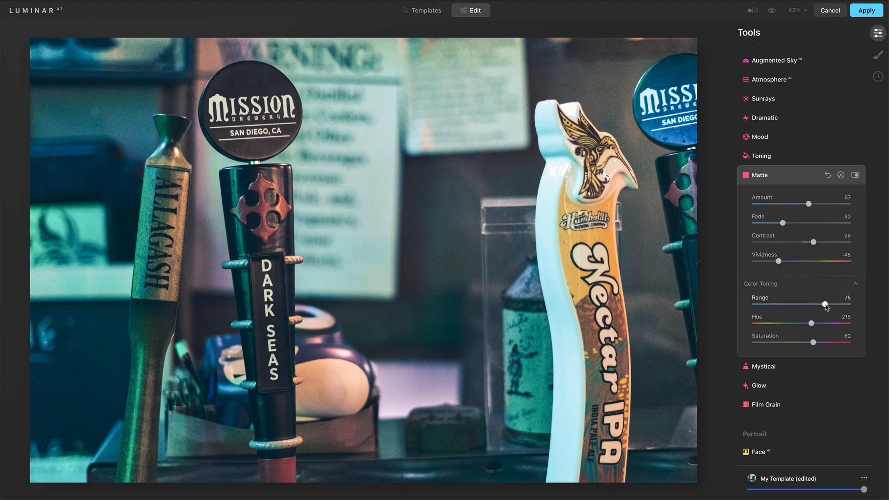
{"action": "left_click_drag", "start_coordinate": [823, 305], "coordinate": [753, 305]}
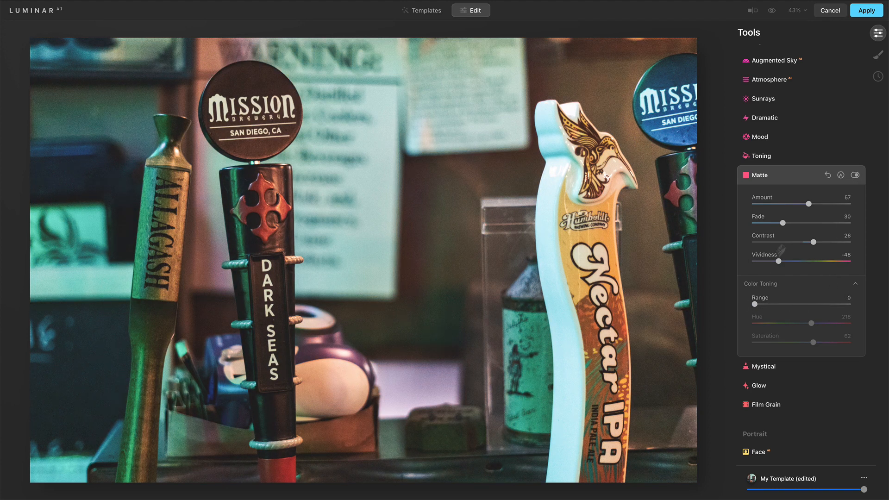
{"action": "left_click", "coordinate": [855, 174]}
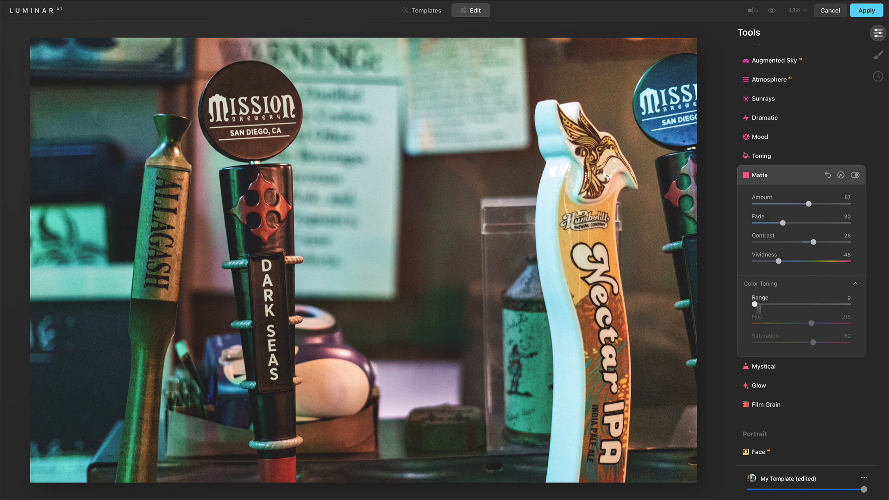
{"action": "left_click_drag", "start_coordinate": [754, 304], "coordinate": [813, 304]}
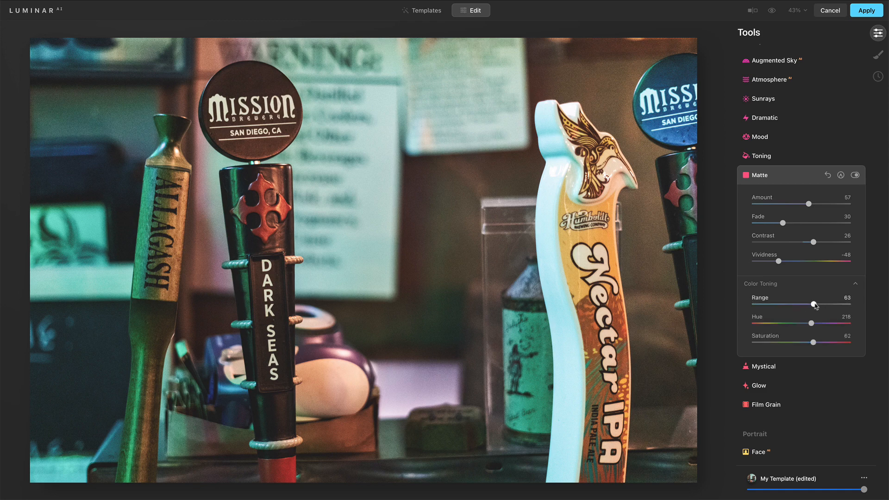
{"action": "left_click_drag", "start_coordinate": [810, 305], "coordinate": [816, 304]}
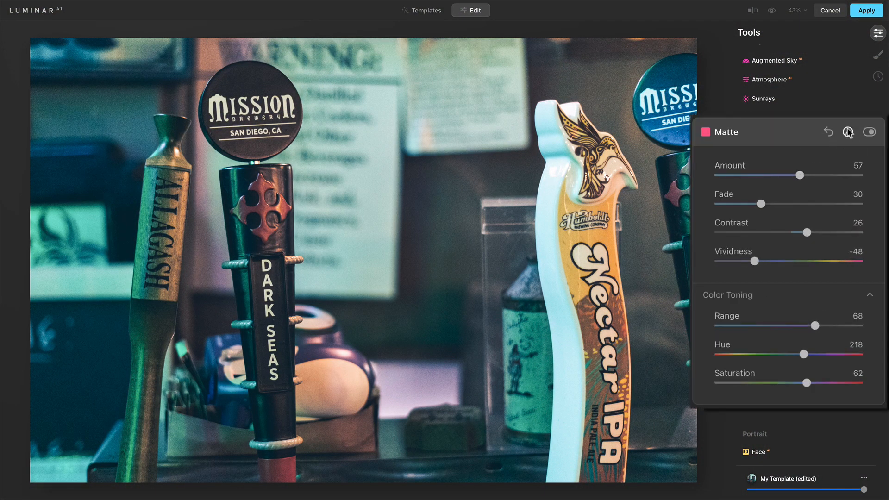
{"action": "mouse_move", "coordinate": [849, 132]}
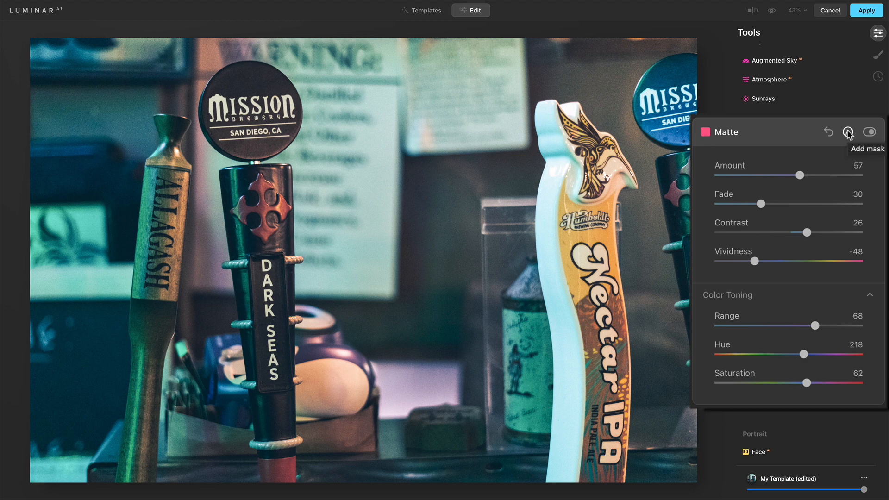
- Add a Matte paint mask using the eraser at softness 66, opacity 41
{"action": "left_click", "coordinate": [847, 131]}
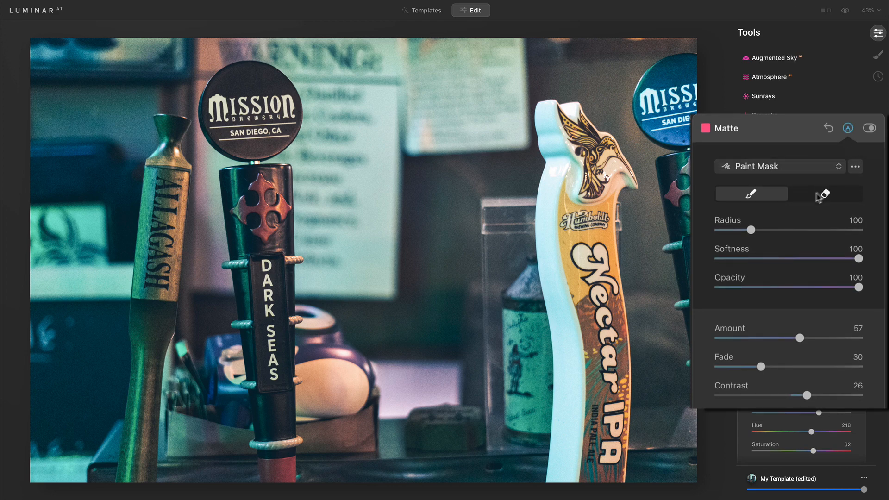
{"action": "left_click", "coordinate": [825, 194]}
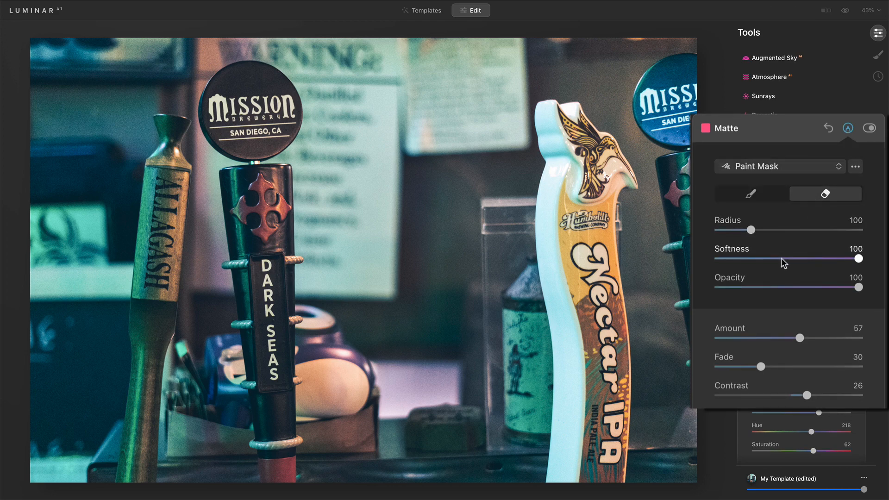
{"action": "left_click_drag", "start_coordinate": [859, 258], "coordinate": [805, 259]}
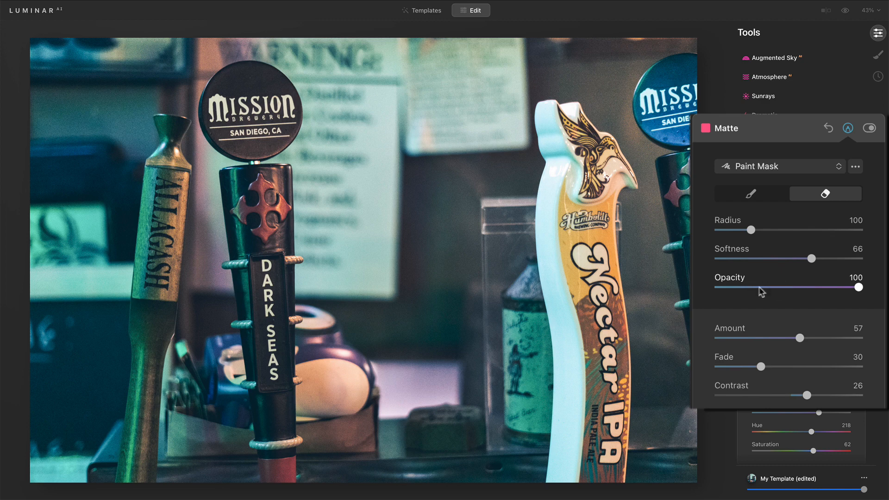
{"action": "left_click_drag", "start_coordinate": [859, 287], "coordinate": [777, 287]}
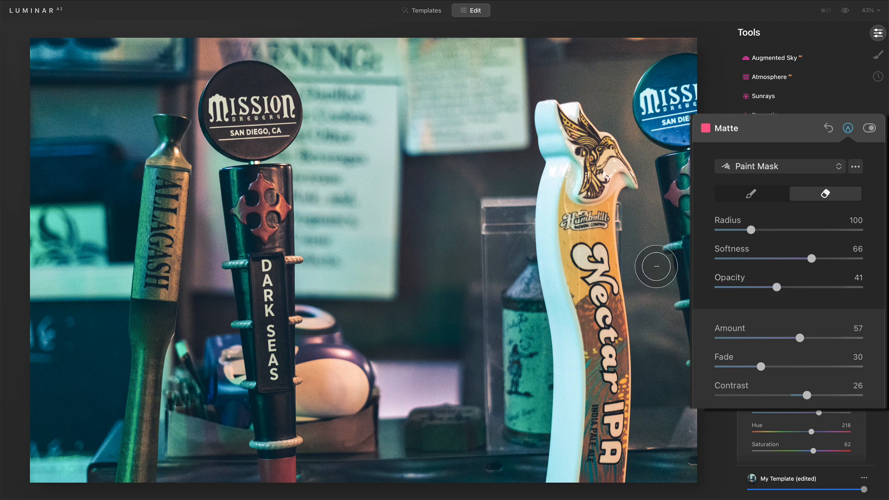